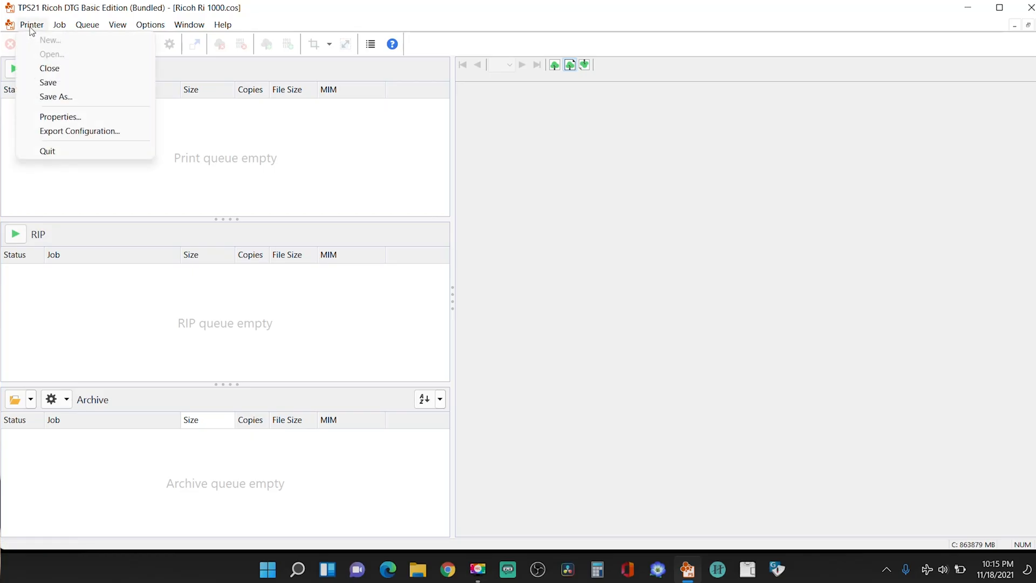
- Open the Ricoh Ri 1000 printer properties and view its Printer Port output folder on the desktop
left_click(61, 117)
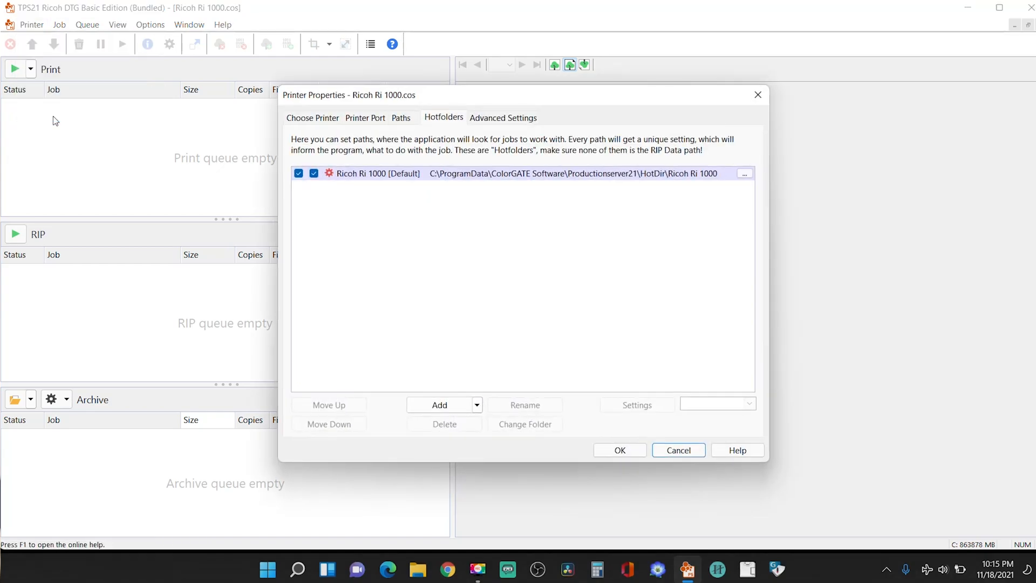
mouse_move(357, 123)
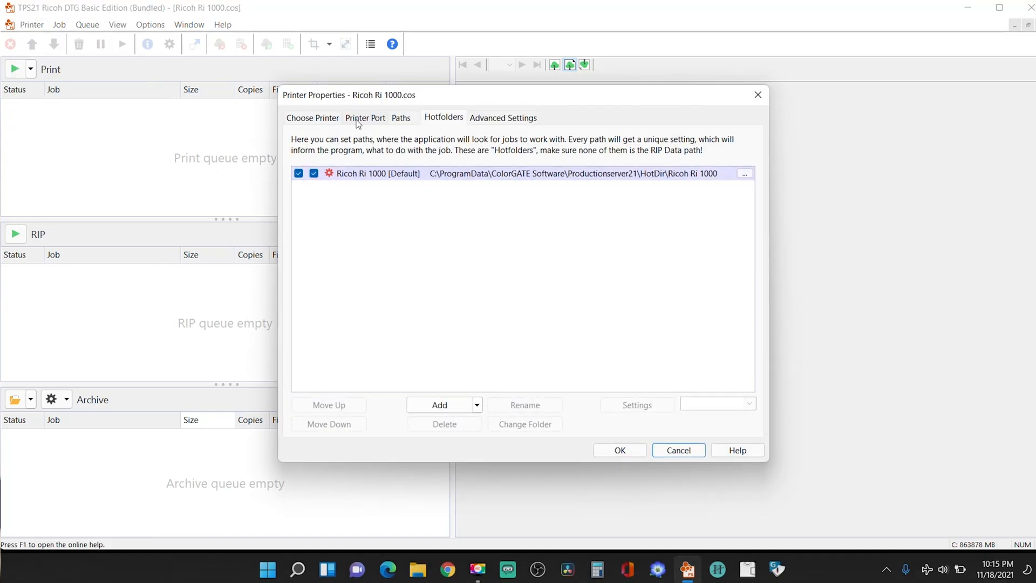
left_click(365, 118)
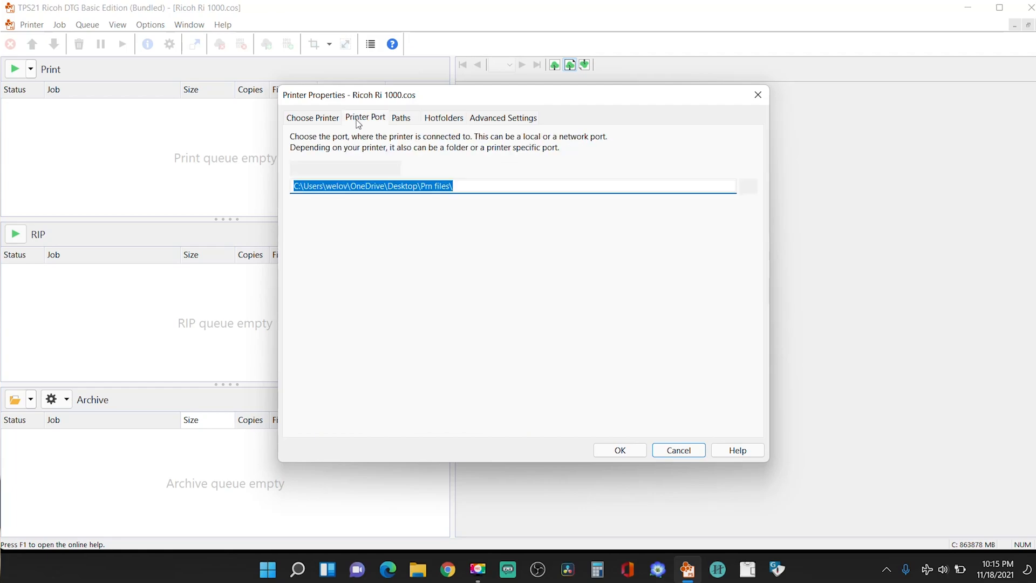